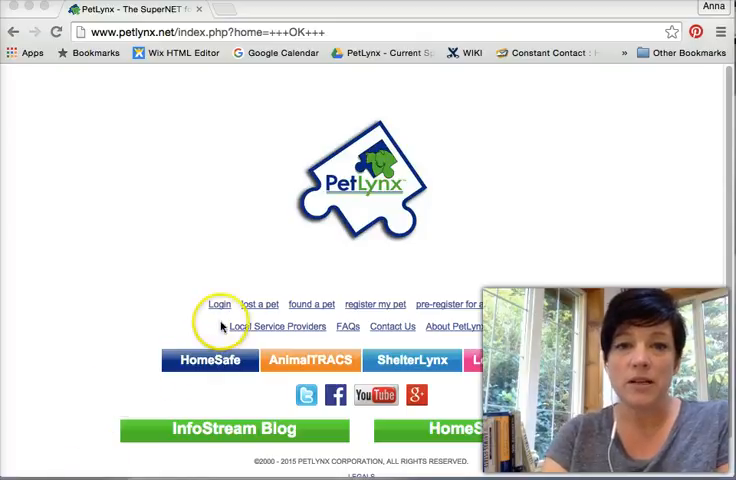
Sign in from the home page Login link with the saved username and password.
left_click(220, 305)
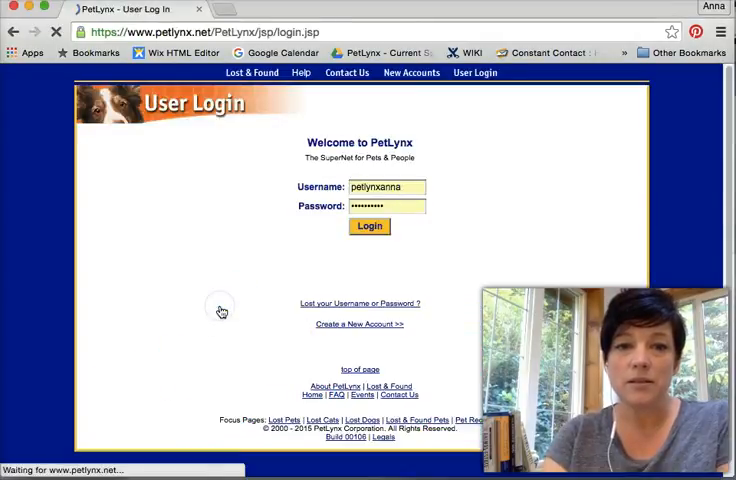
left_click(368, 226)
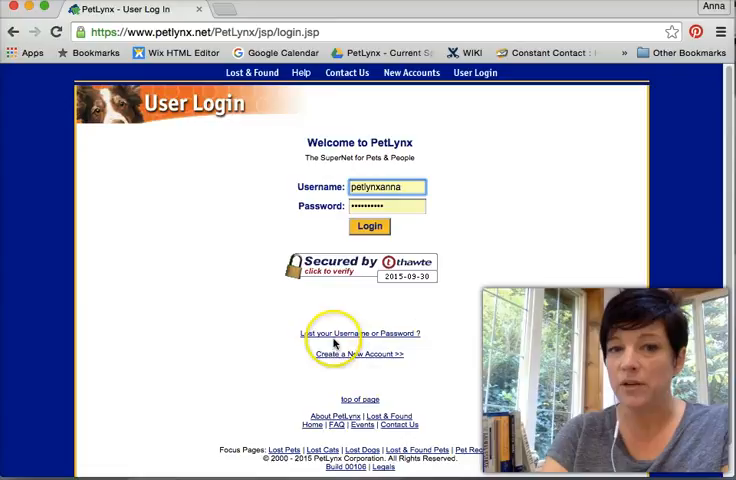
mouse_move(393, 285)
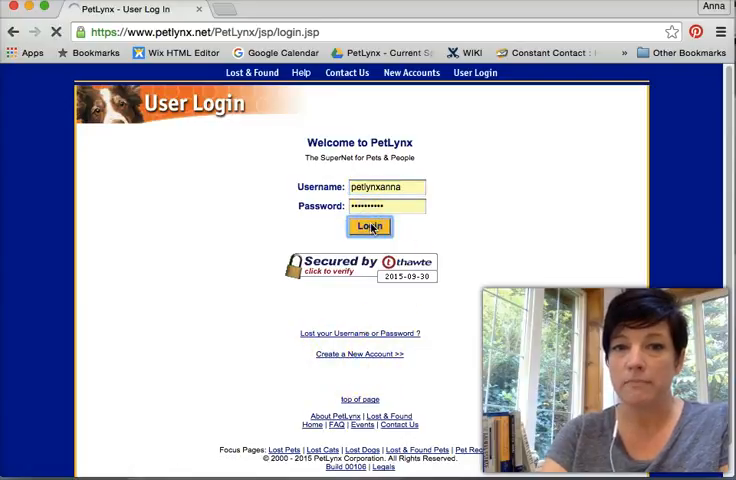
left_click(369, 226)
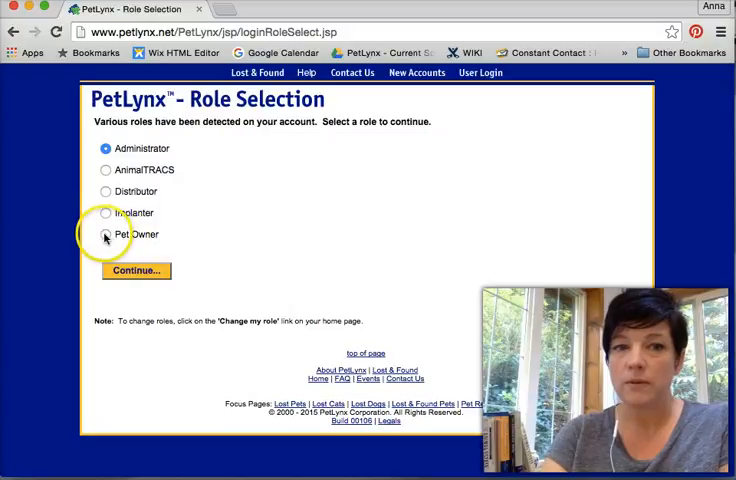
Continue as Pet Owner to the My PetLynx page listing four registered pets.
left_click(135, 270)
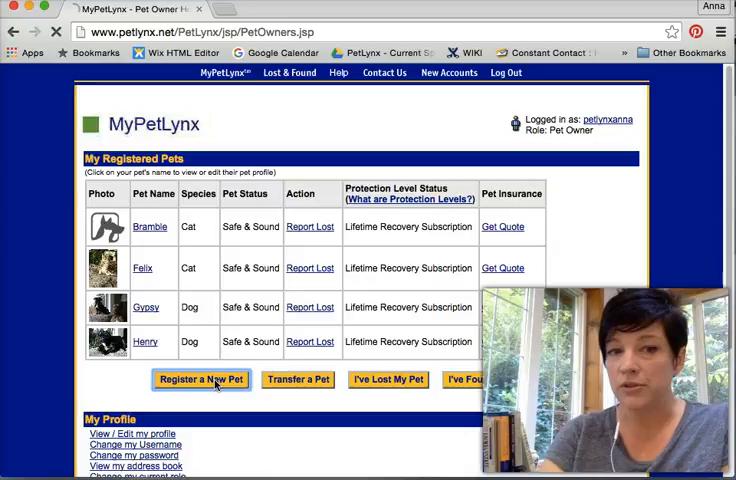
Start Register a New Pet and reach the pre-paid subscription type choices.
left_click(200, 379)
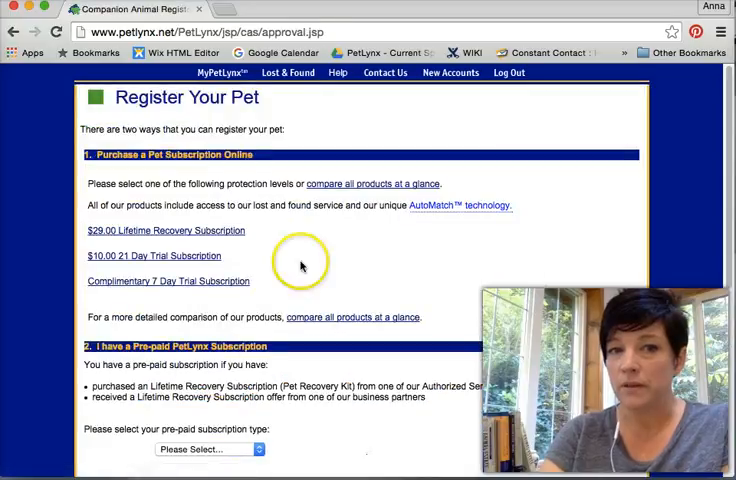
mouse_move(283, 175)
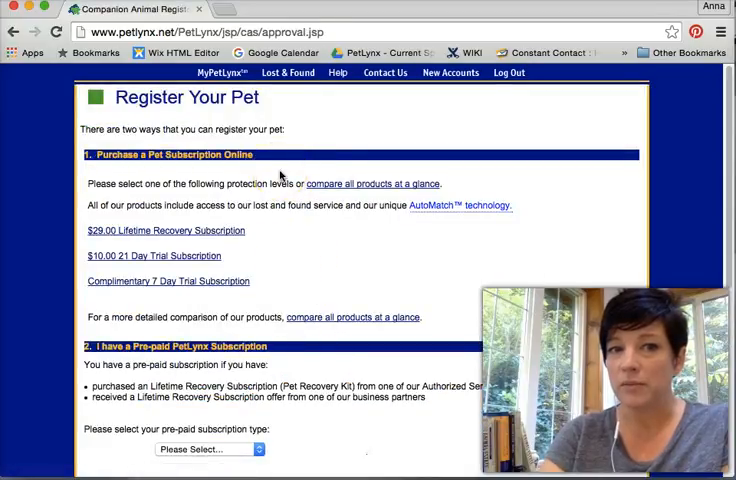
mouse_move(300, 230)
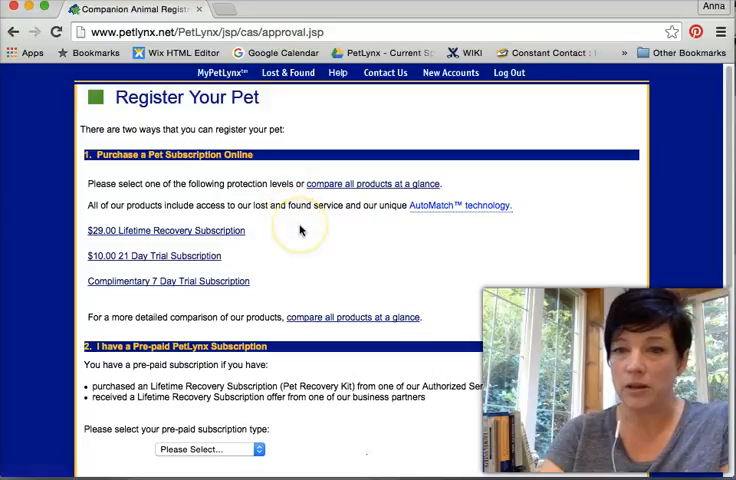
mouse_move(253, 230)
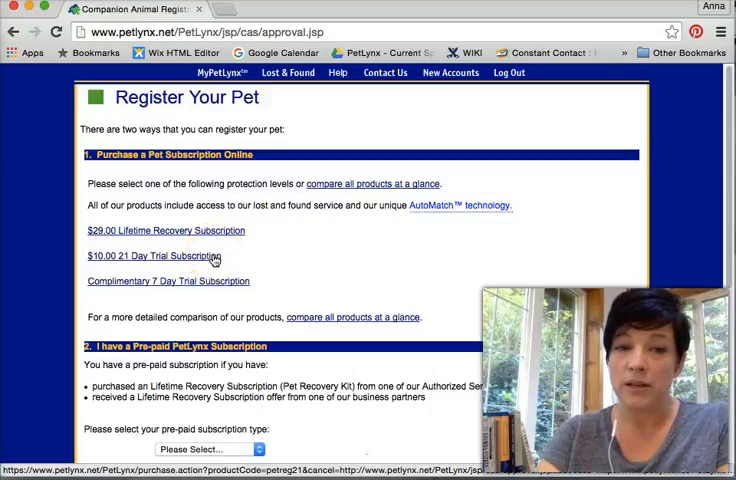
mouse_move(256, 281)
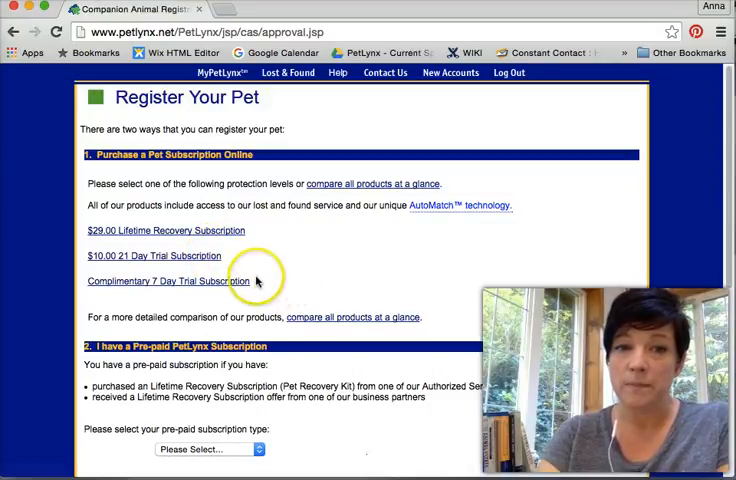
mouse_move(268, 288)
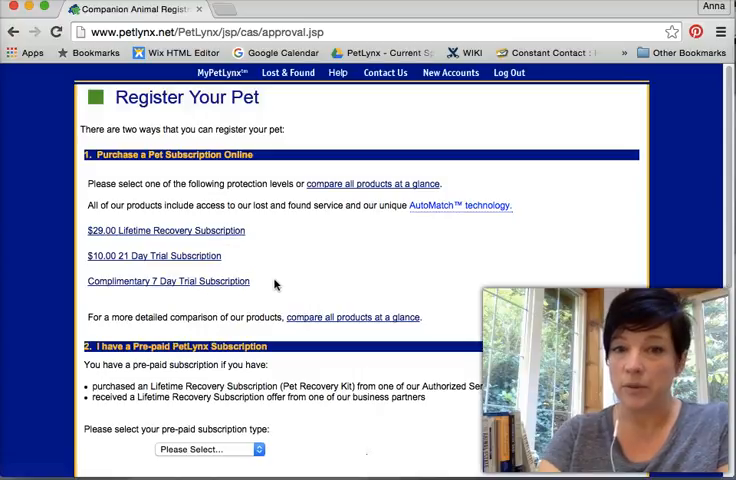
scroll("down", 3)
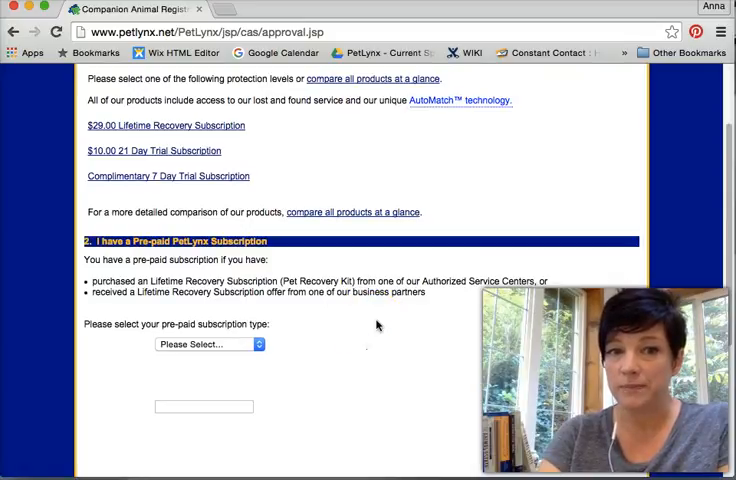
scroll("down", 3)
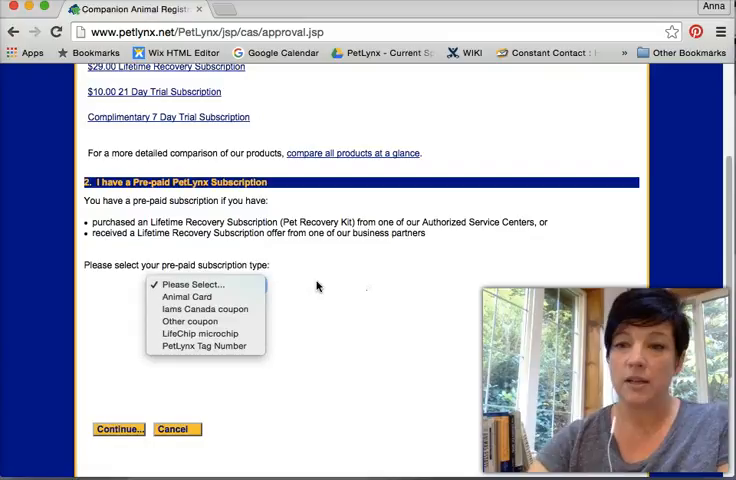
Try Animal Card and Other coupon, then settle on PetLynx Tag Number as prepaid type.
left_click(186, 297)
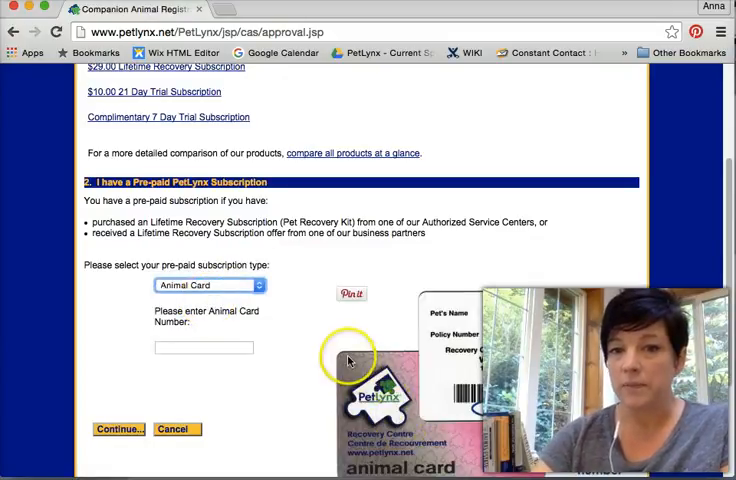
mouse_move(400, 342)
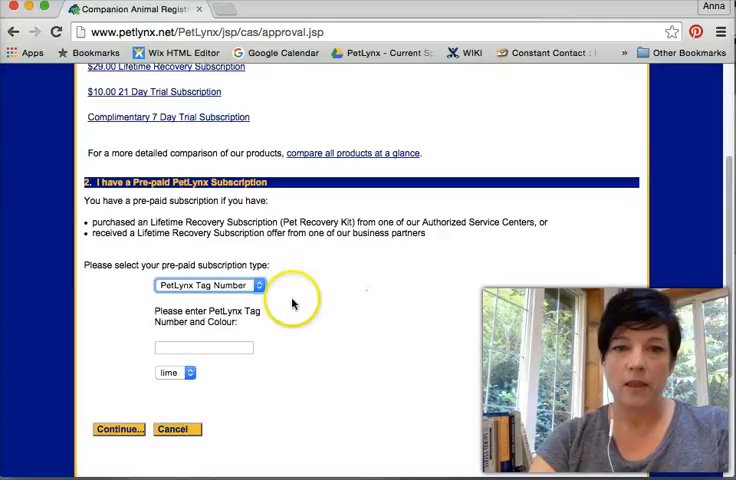
left_click(204, 285)
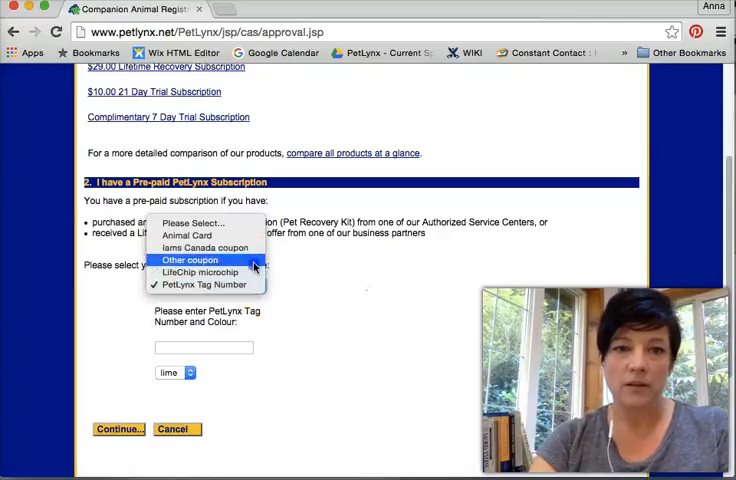
left_click(191, 260)
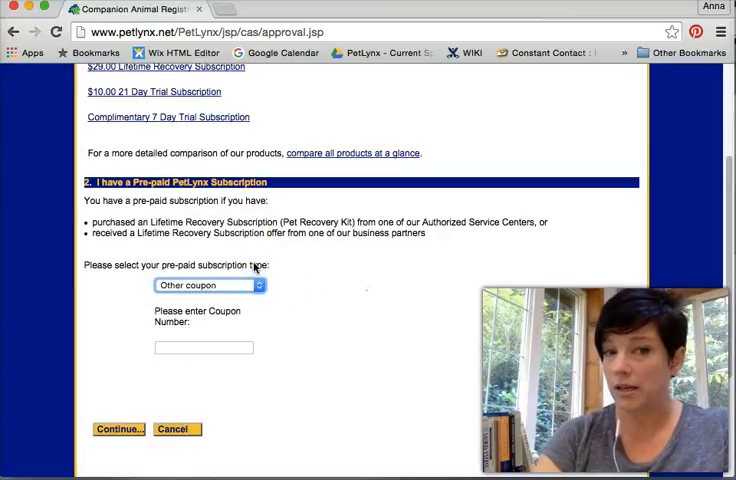
left_click(203, 348)
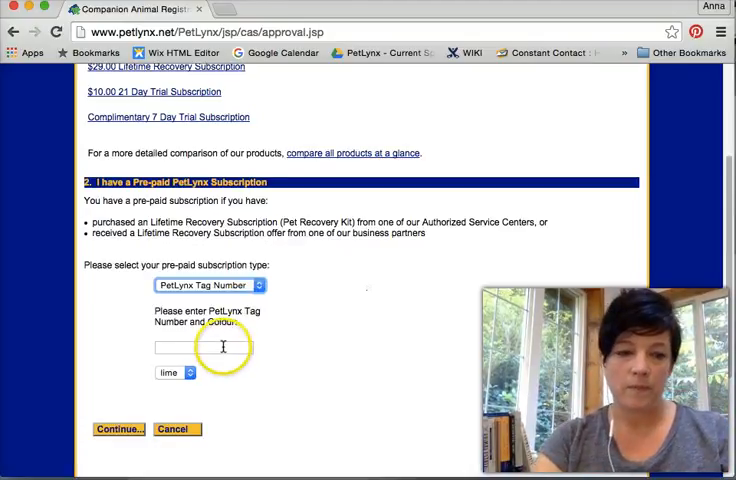
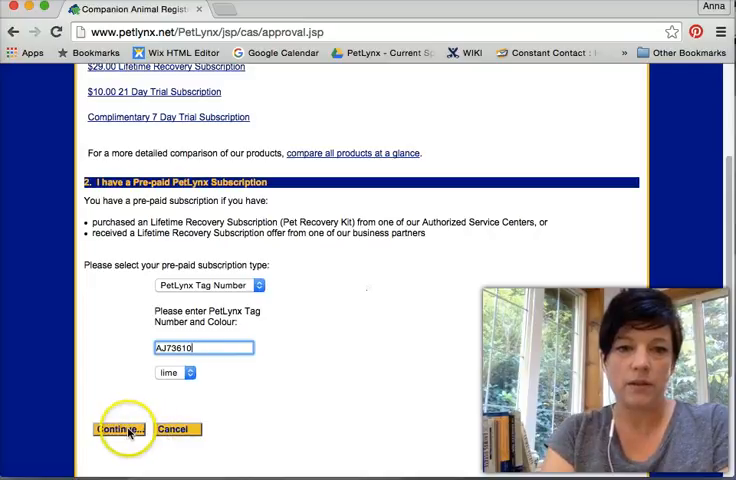
left_click(120, 429)
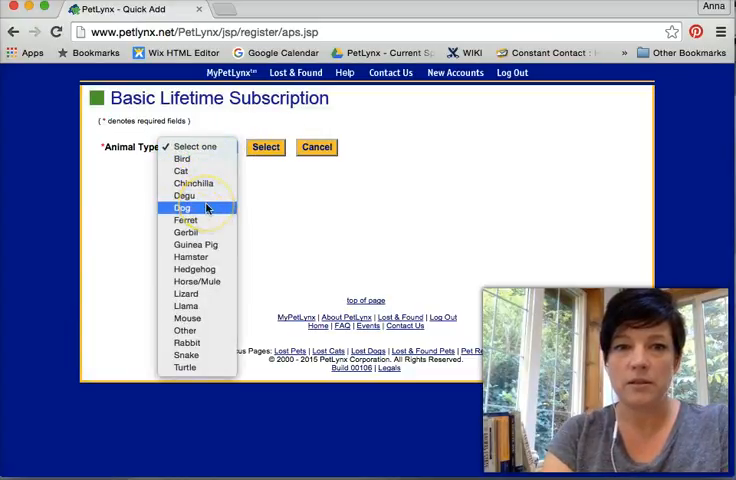
Select Cat as the animal type, bringing up the full pet details form.
left_click(200, 147)
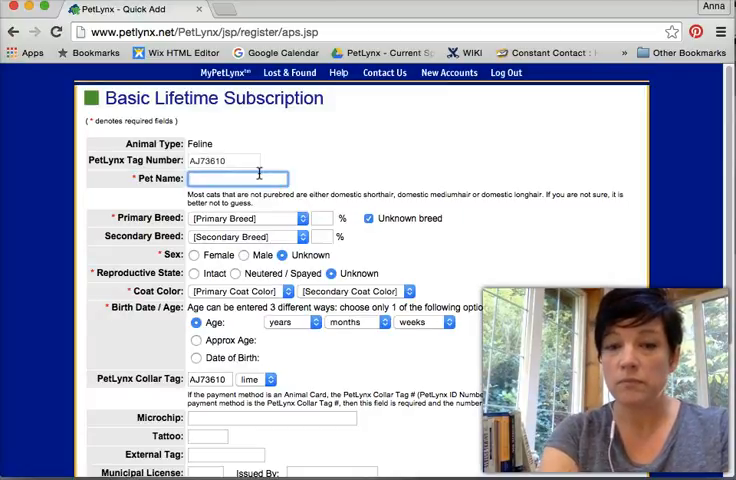
Add Pookie as Unknown Breed, female, spayed, adult — rejected for missing primary colour.
type("Pook")
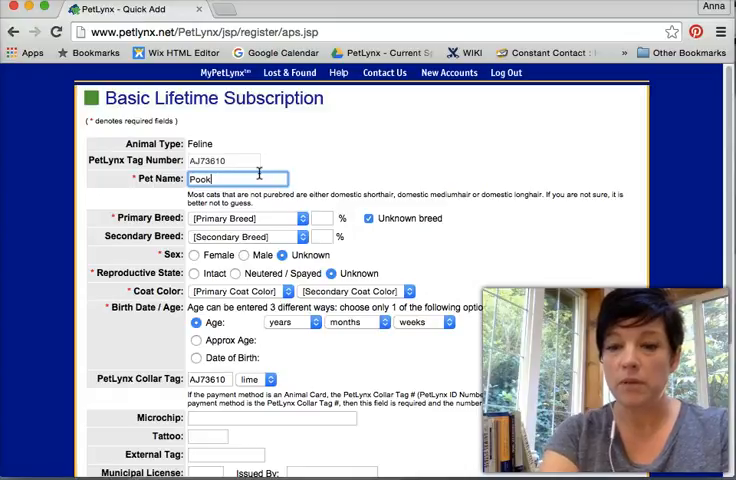
type("ie")
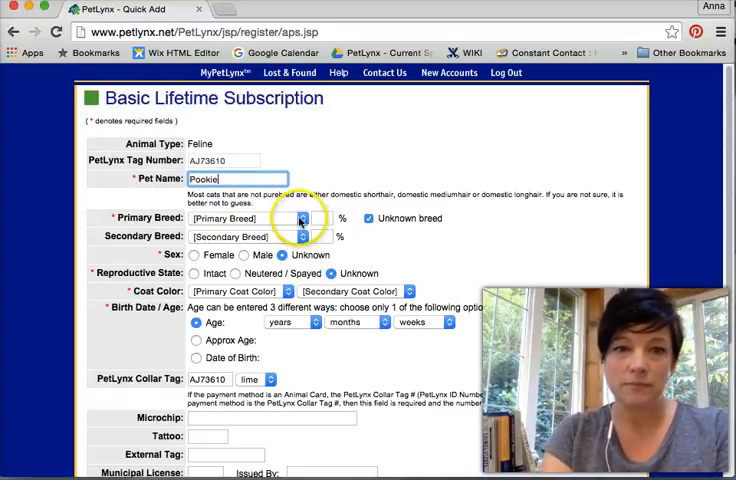
left_click(299, 219)
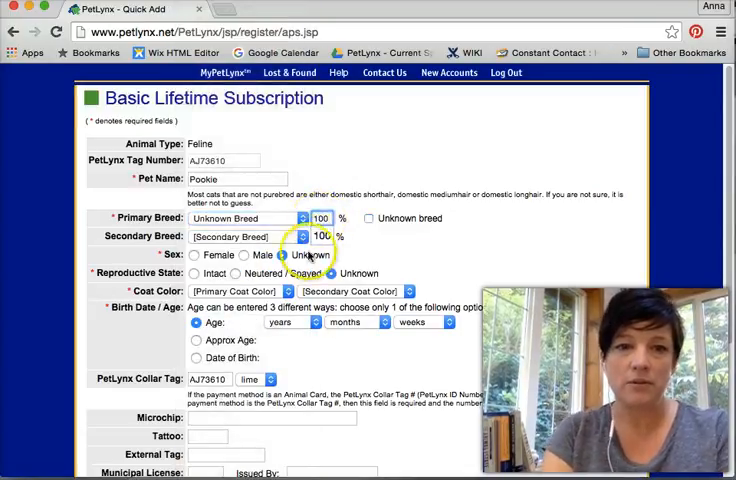
left_click(196, 255)
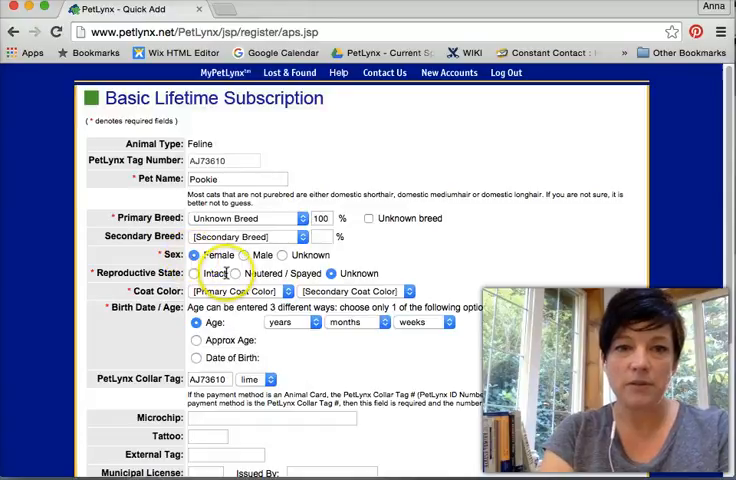
left_click(235, 273)
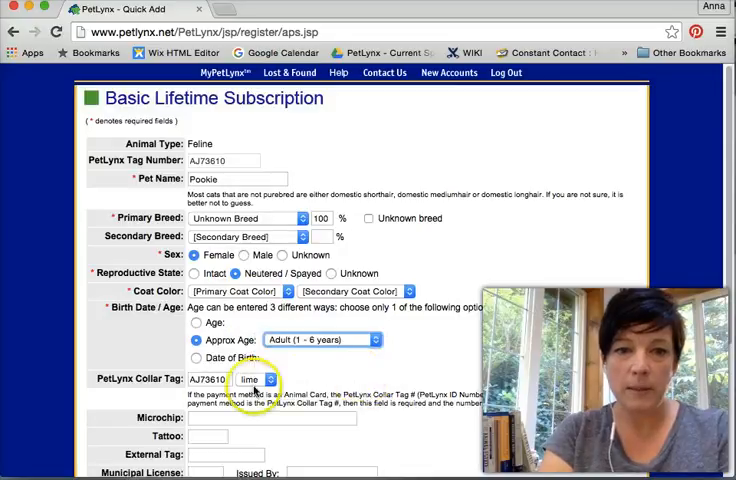
scroll("down", 3)
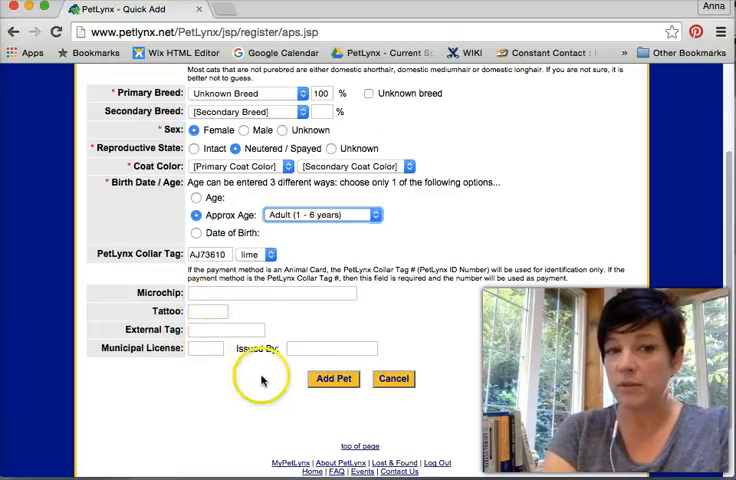
left_click(333, 378)
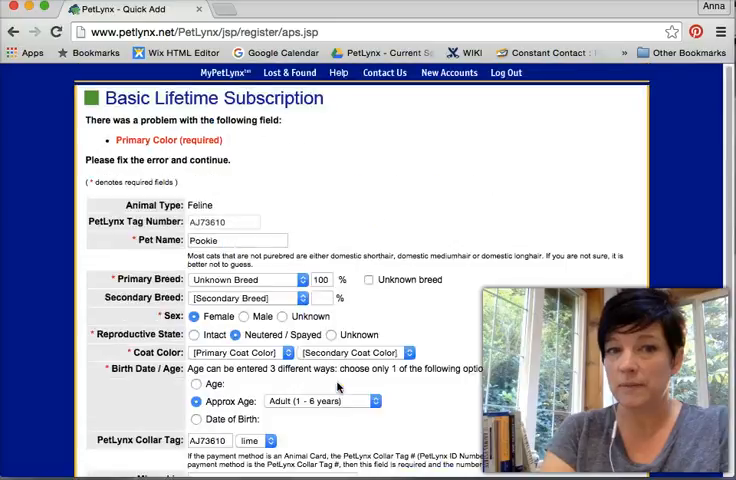
Set primary coat colour Black and add Pookie as the fifth registered cat.
scroll("down", 3)
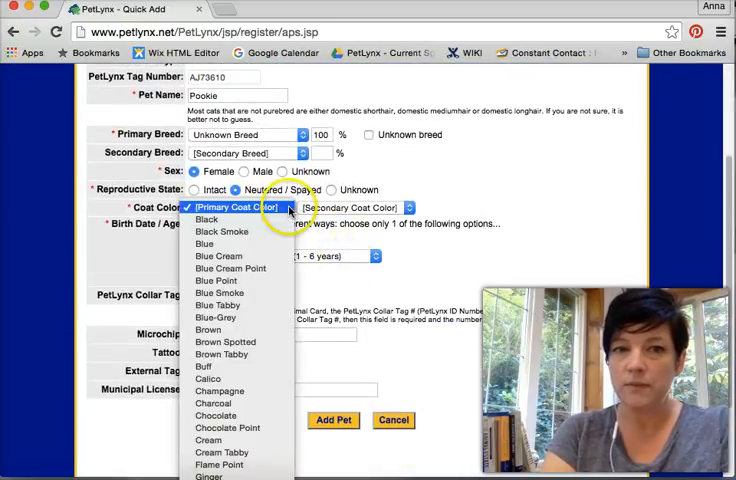
left_click(207, 219)
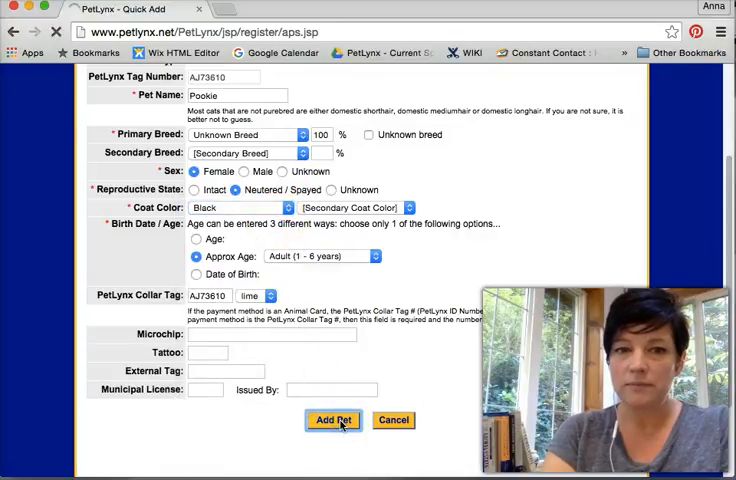
left_click(333, 419)
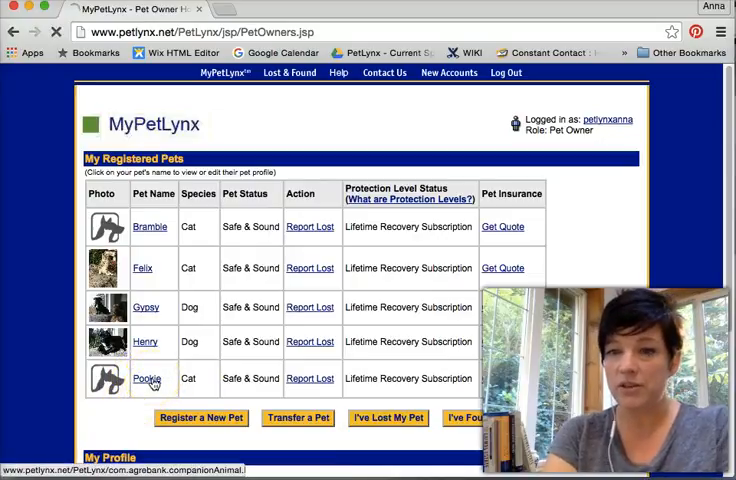
left_click(146, 378)
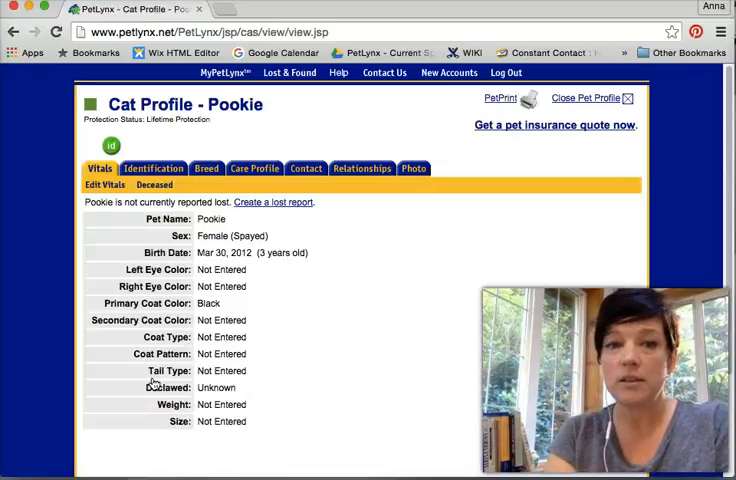
mouse_move(207, 168)
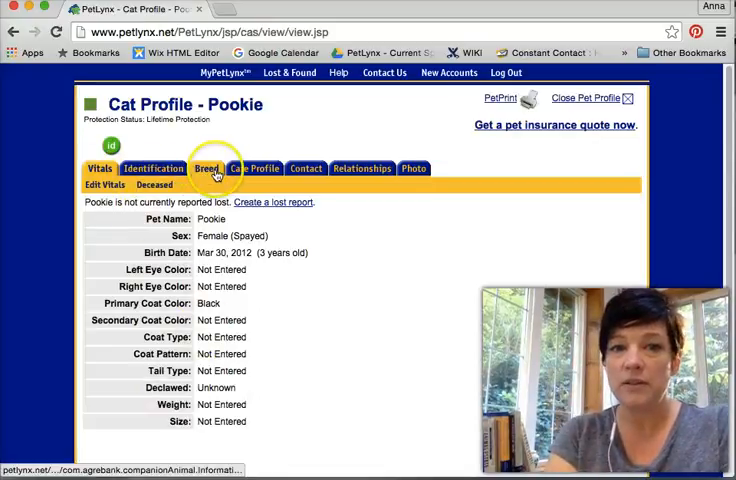
mouse_move(430, 192)
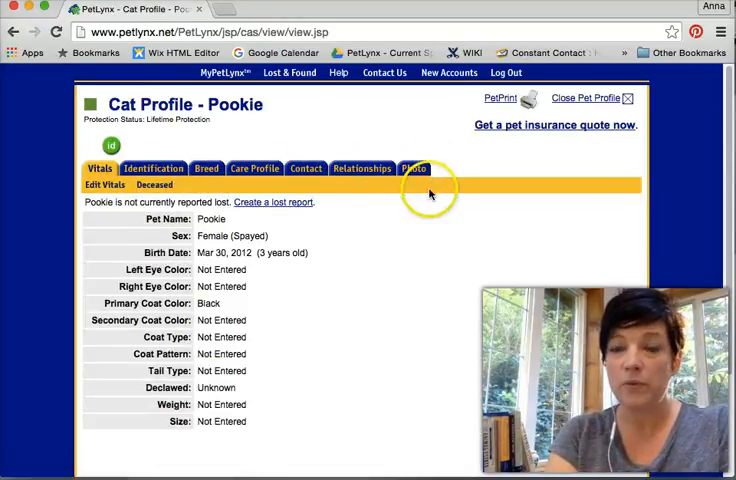
mouse_move(415, 231)
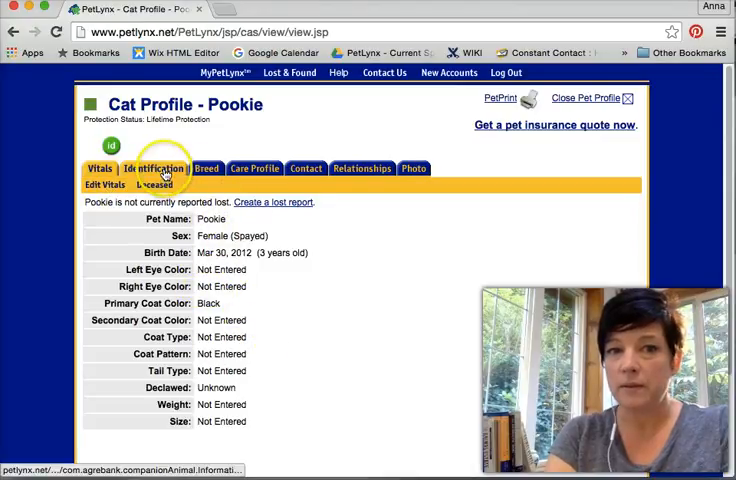
left_click(153, 168)
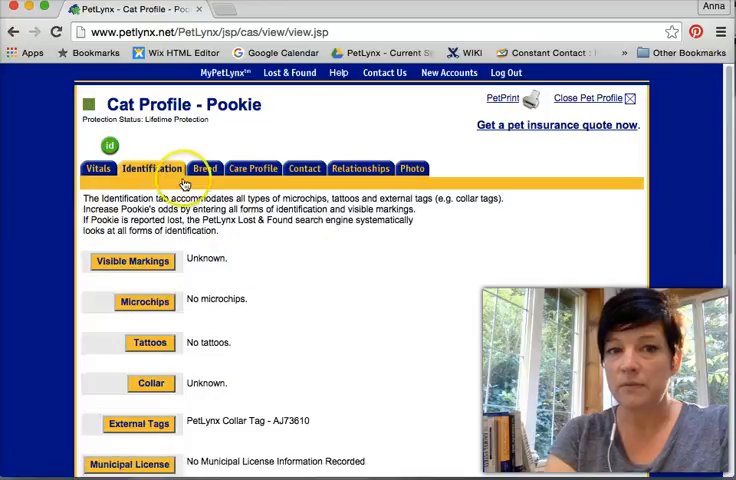
Update Visible Markings left blank, then view Pookie's empty Care Profile details.
scroll("down", 3)
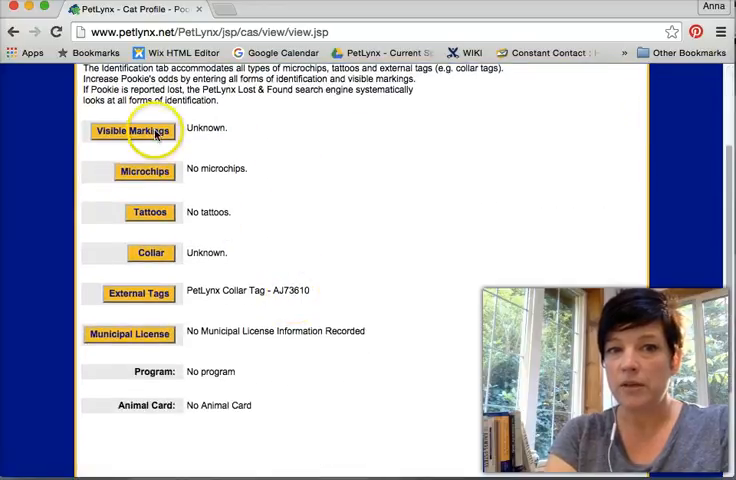
left_click(131, 130)
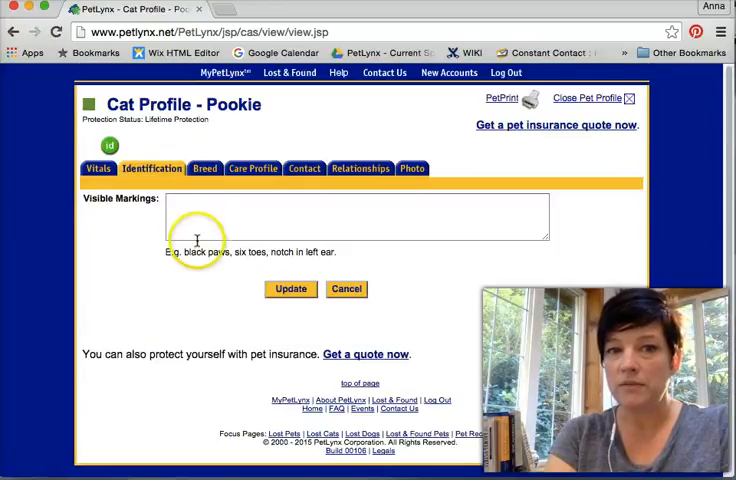
mouse_move(298, 265)
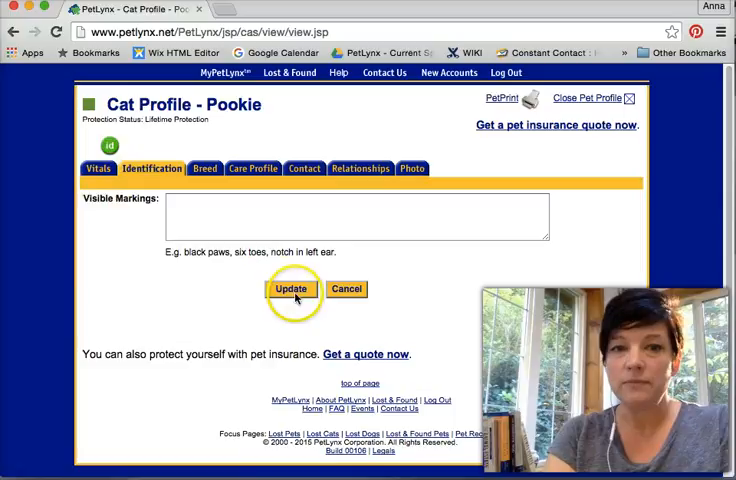
left_click(293, 288)
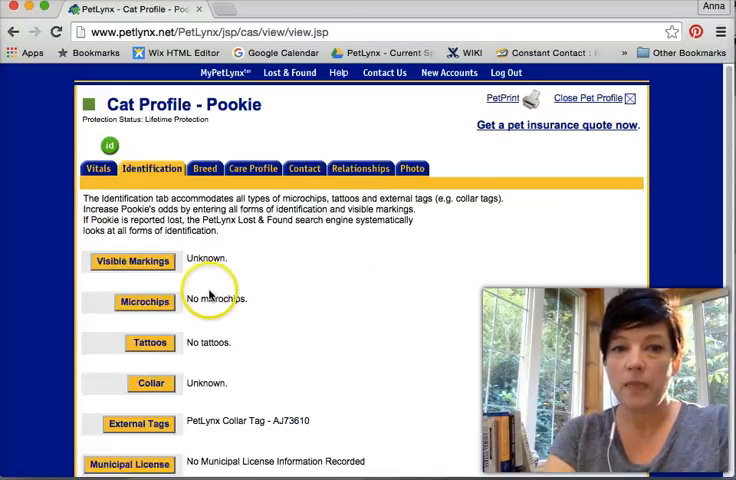
scroll("down", 3)
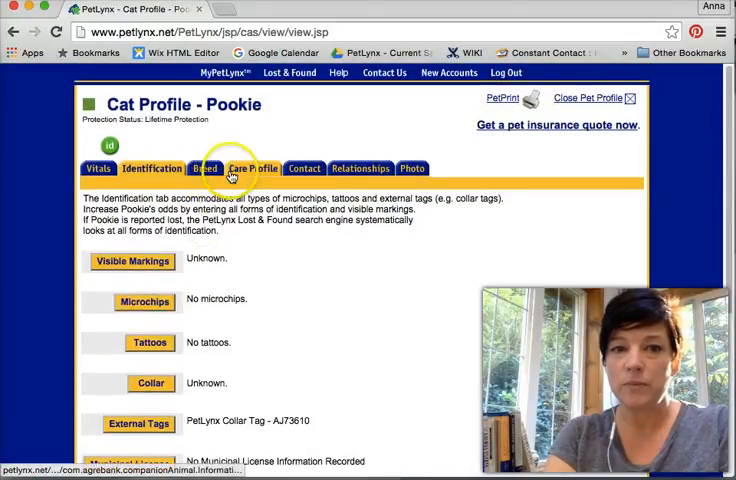
left_click(259, 168)
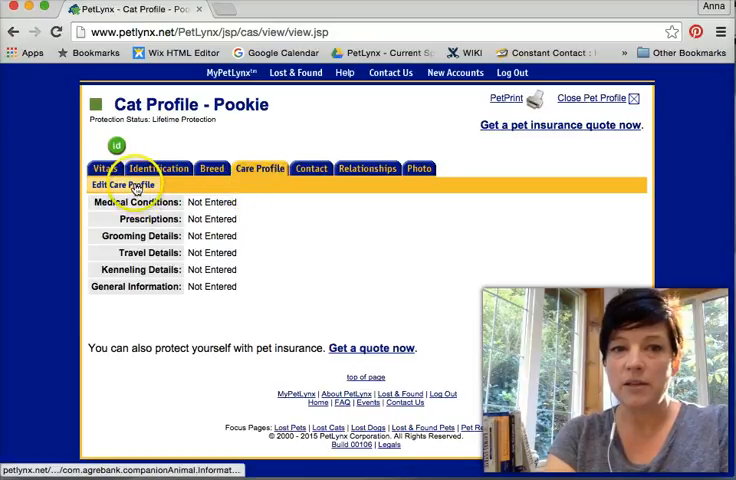
Review Pookie's care profile form down to the Update and Cancel buttons, all fields empty.
left_click(130, 184)
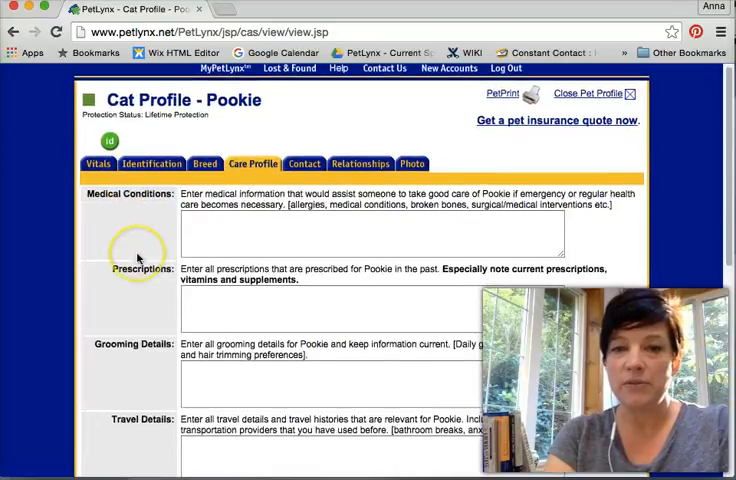
scroll("down", 3)
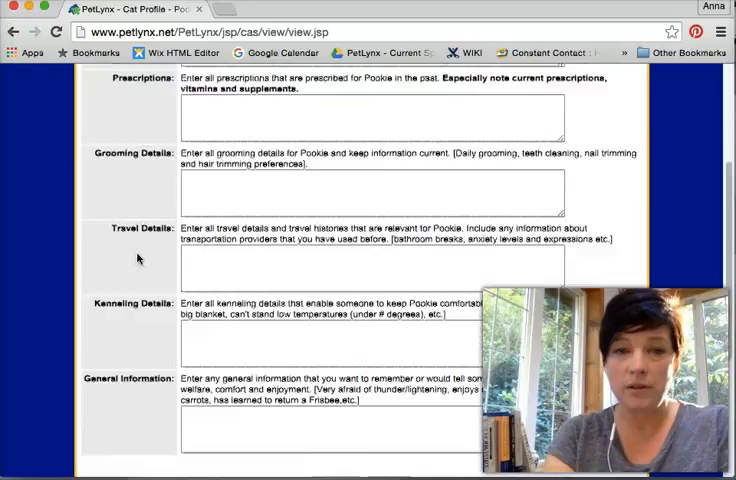
scroll("up", 3)
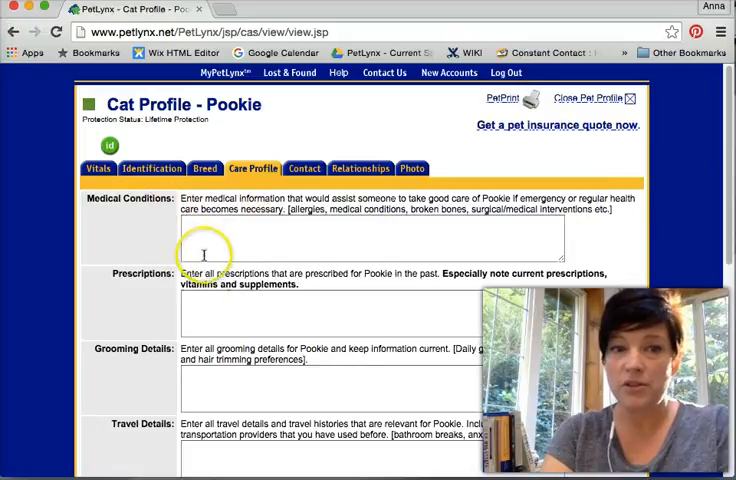
scroll("down", 3)
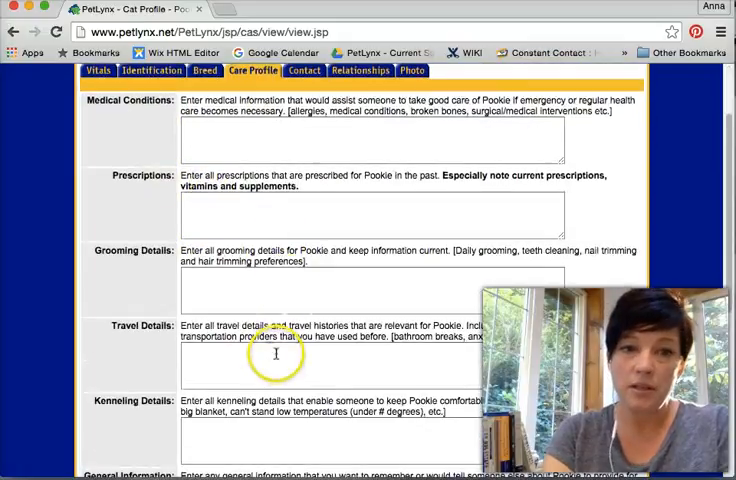
scroll("down", 3)
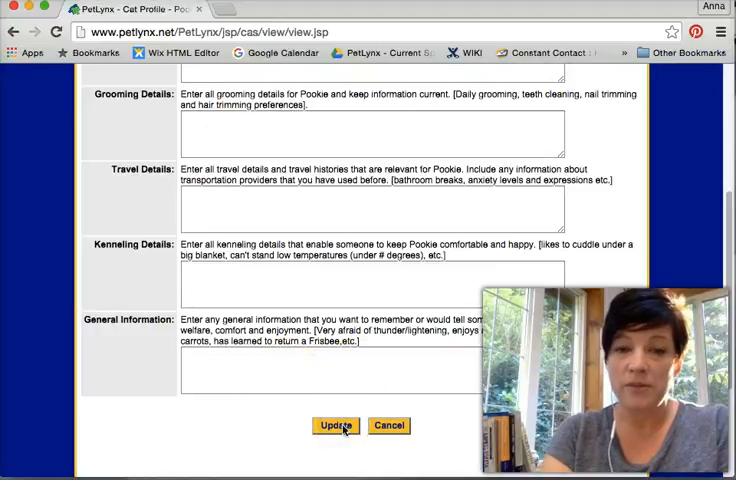
mouse_move(388, 425)
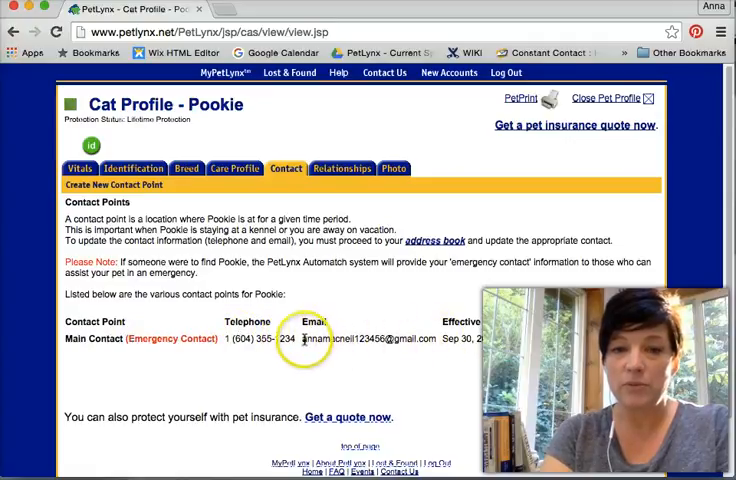
mouse_move(312, 358)
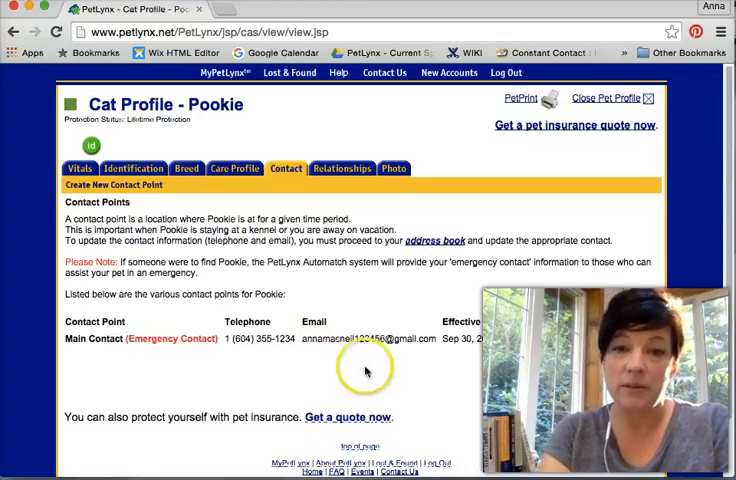
mouse_move(335, 220)
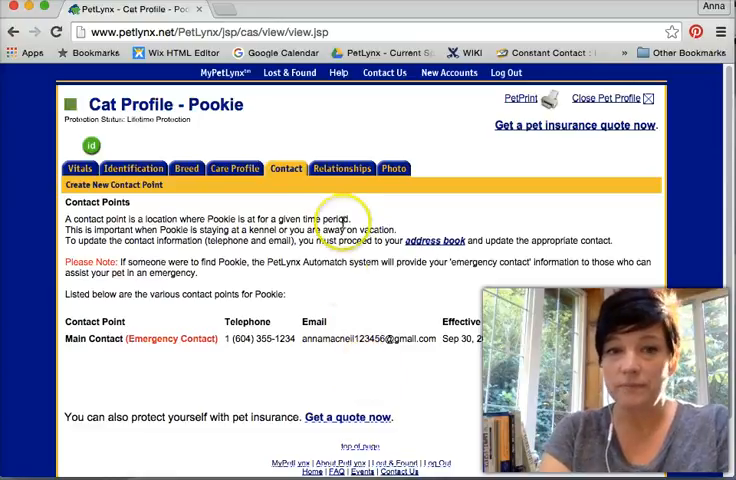
left_click(368, 168)
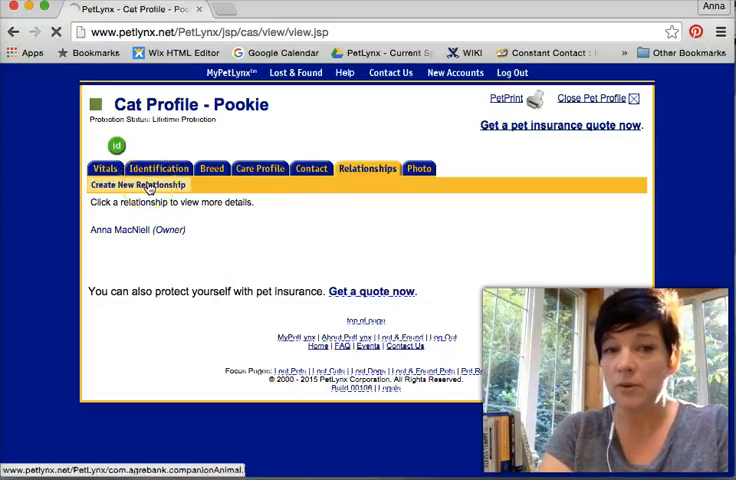
Start a new relationship for Pookie, cancel the search form, and move to the Photo section.
left_click(140, 184)
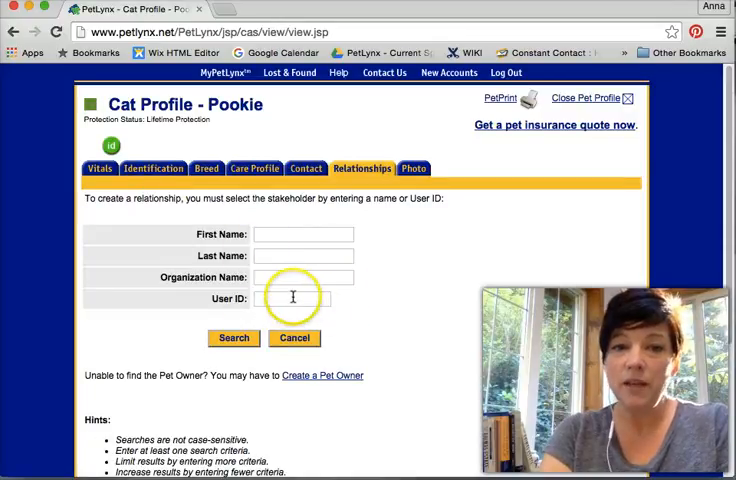
mouse_move(393, 281)
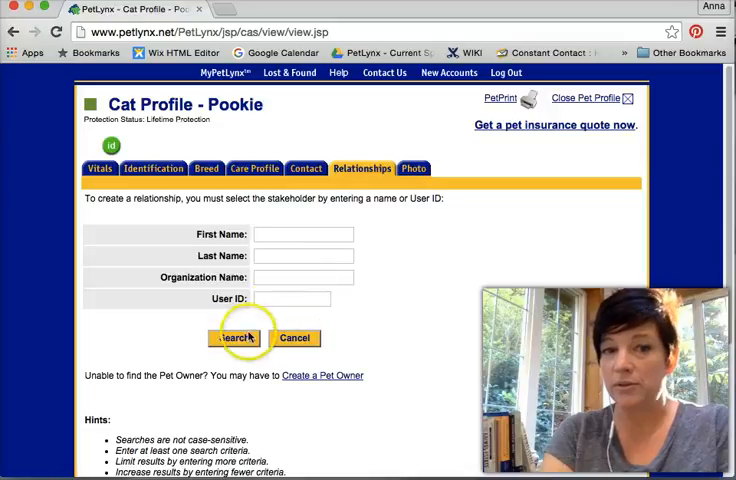
mouse_move(294, 337)
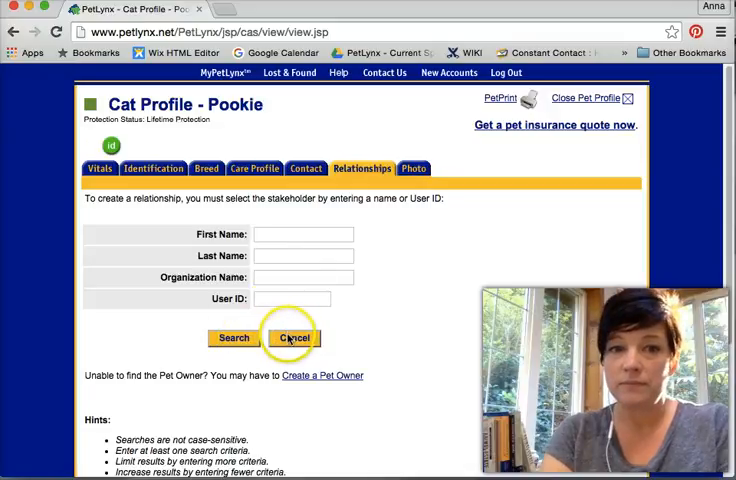
left_click(293, 337)
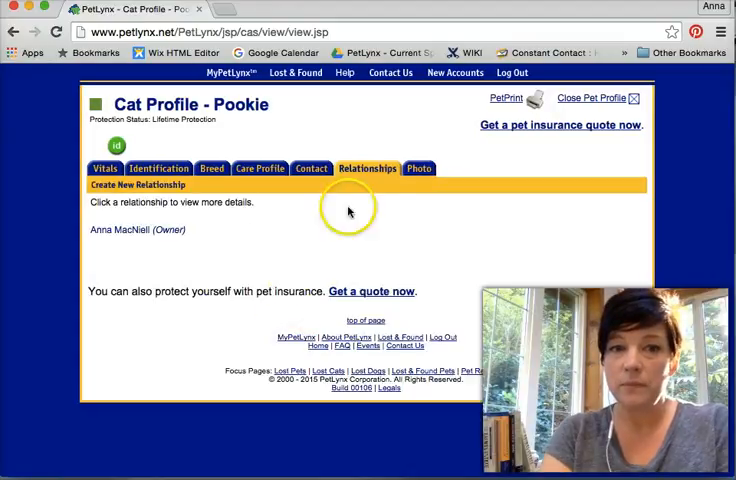
left_click(419, 168)
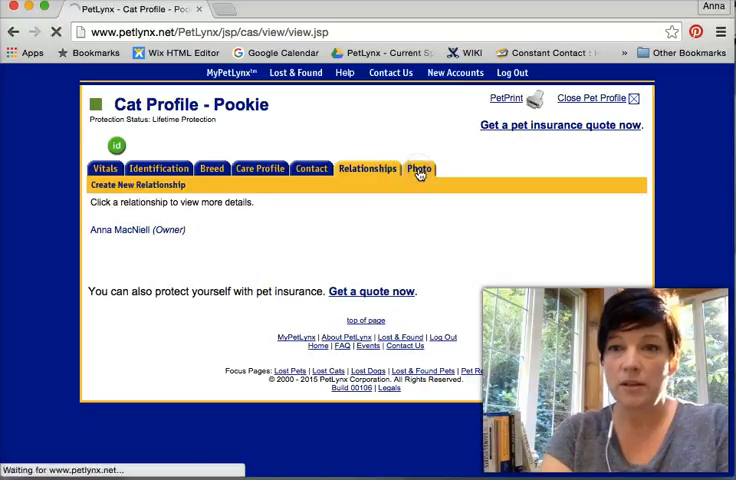
Check Pookie's Photo section, showing no photo available, then return to Vitals.
left_click(420, 168)
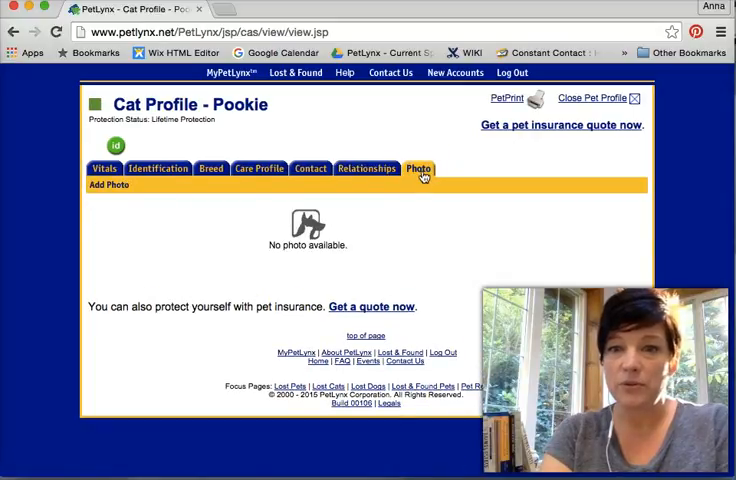
mouse_move(109, 185)
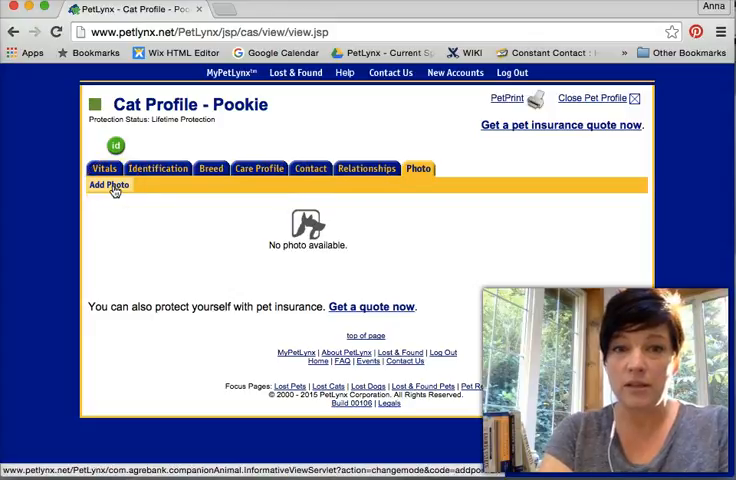
mouse_move(333, 197)
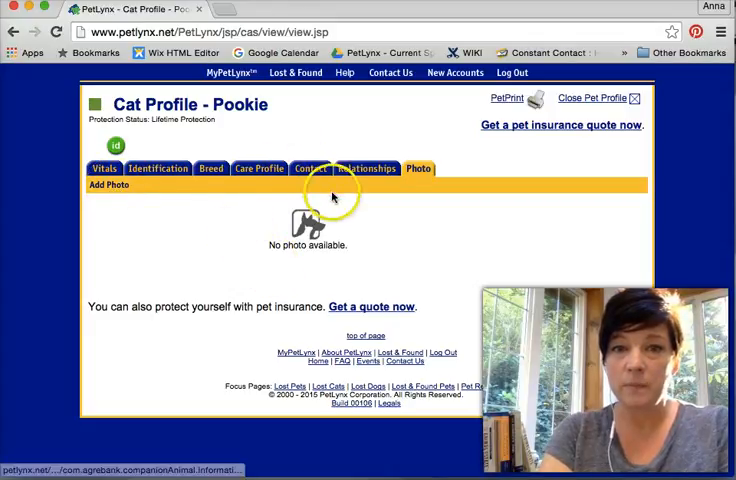
left_click(104, 168)
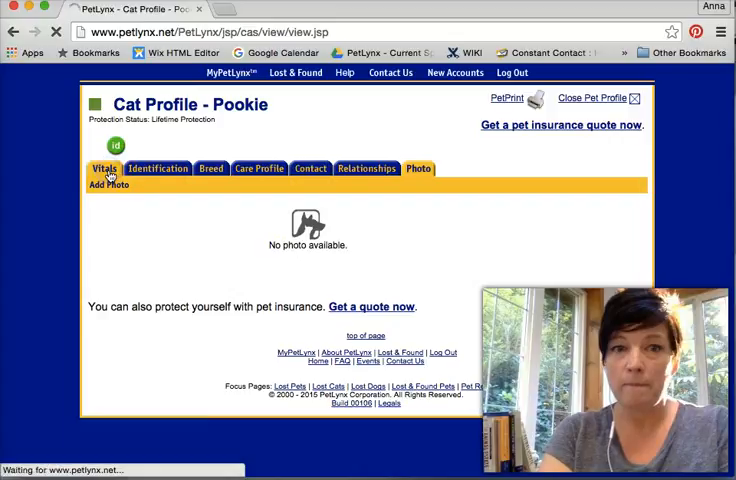
Return from Pookie's Vitals to the My PetLynx owner page listing Pookie as Safe & Sound.
left_click(104, 168)
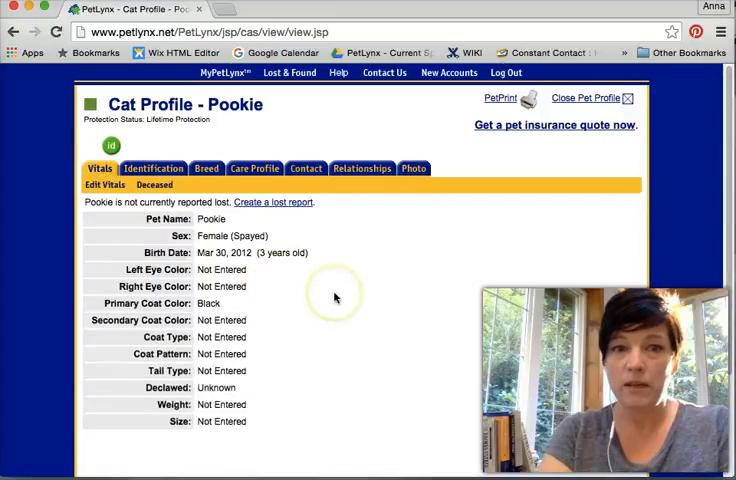
scroll("down", 3)
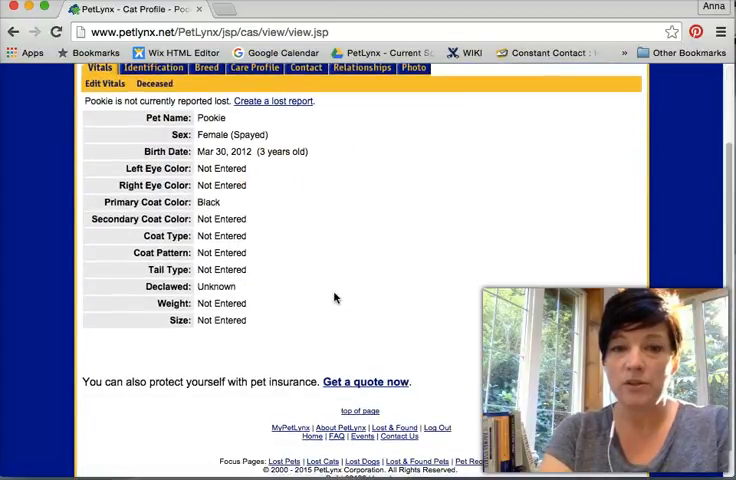
scroll("down", 3)
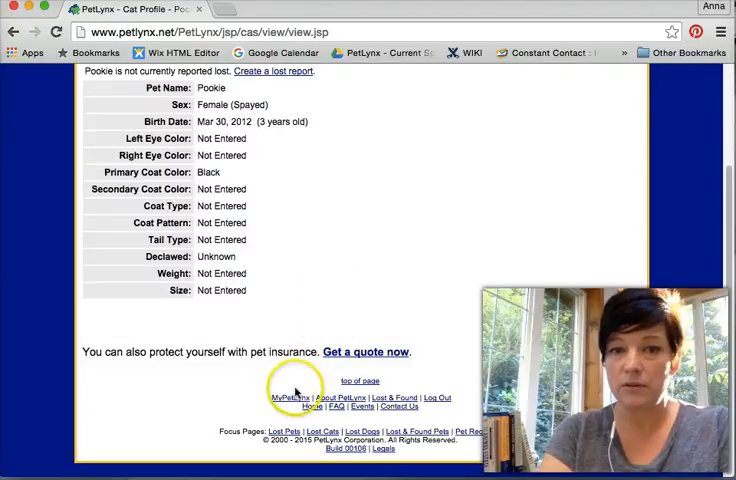
left_click(288, 397)
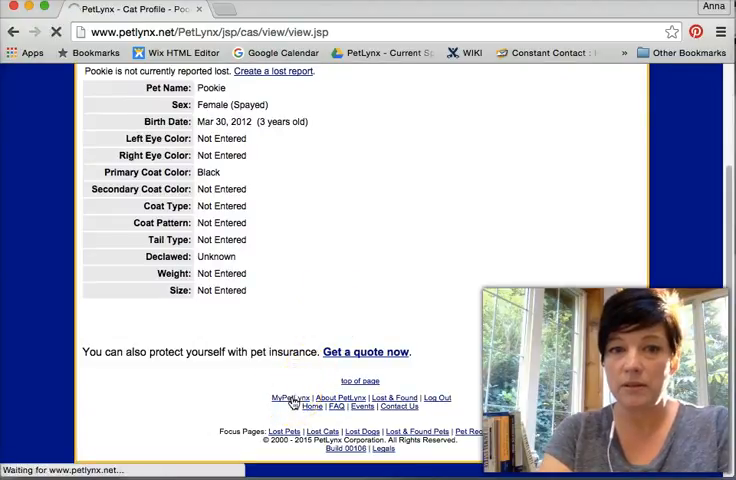
left_click(290, 398)
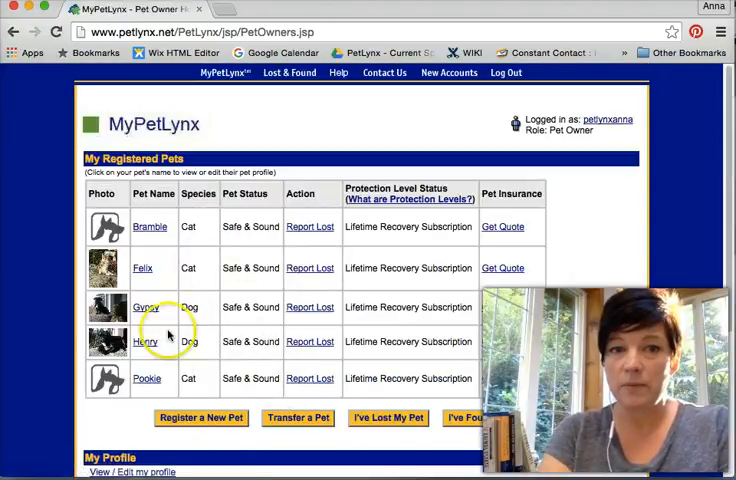
mouse_move(280, 388)
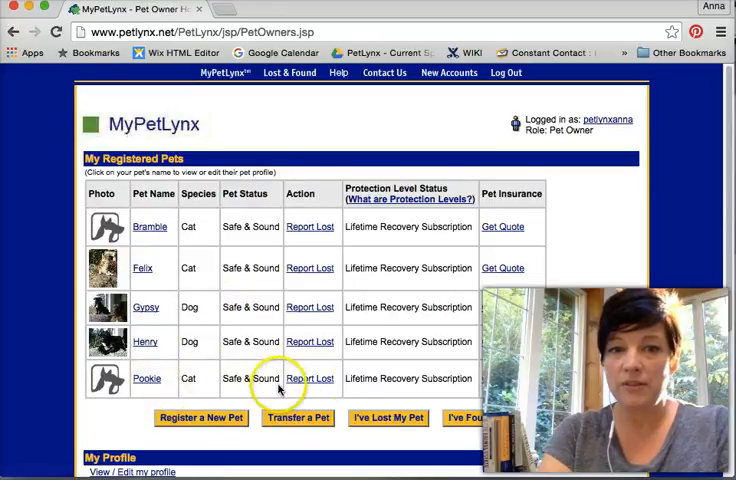